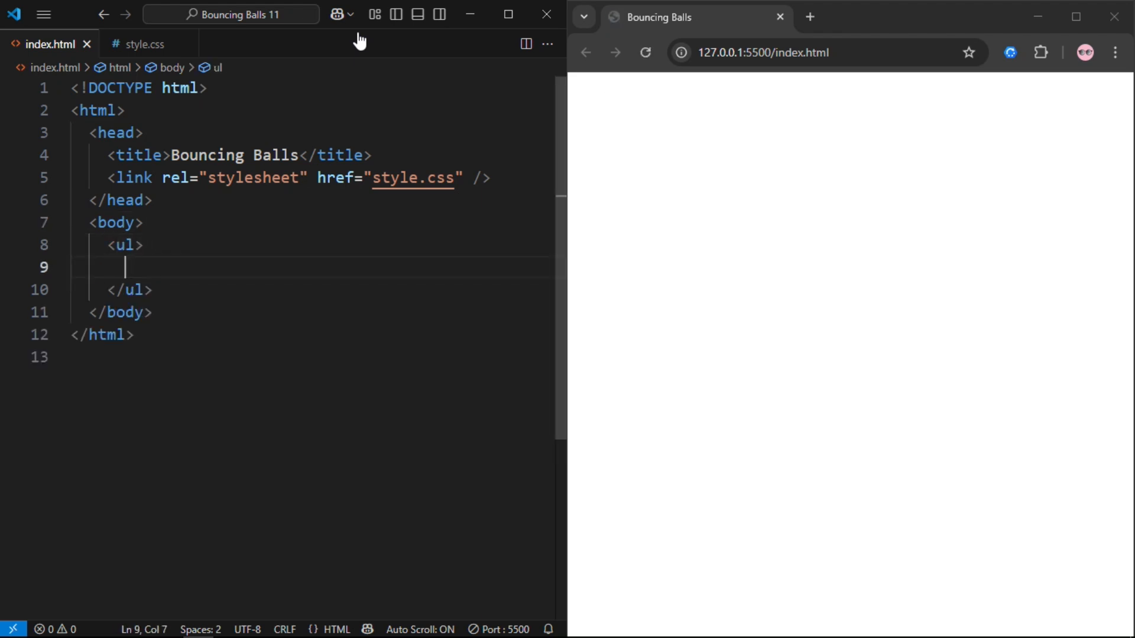
Add five empty <li></li> elements inside the <ul> so five bullets appear.
type("<li></li>")
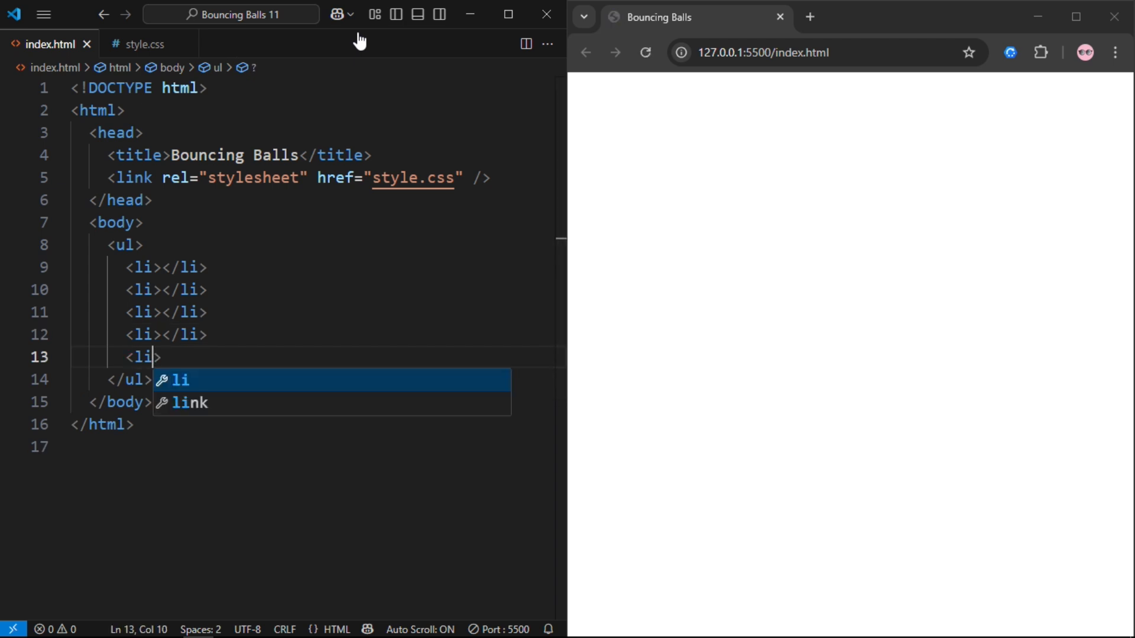
key("Tab")
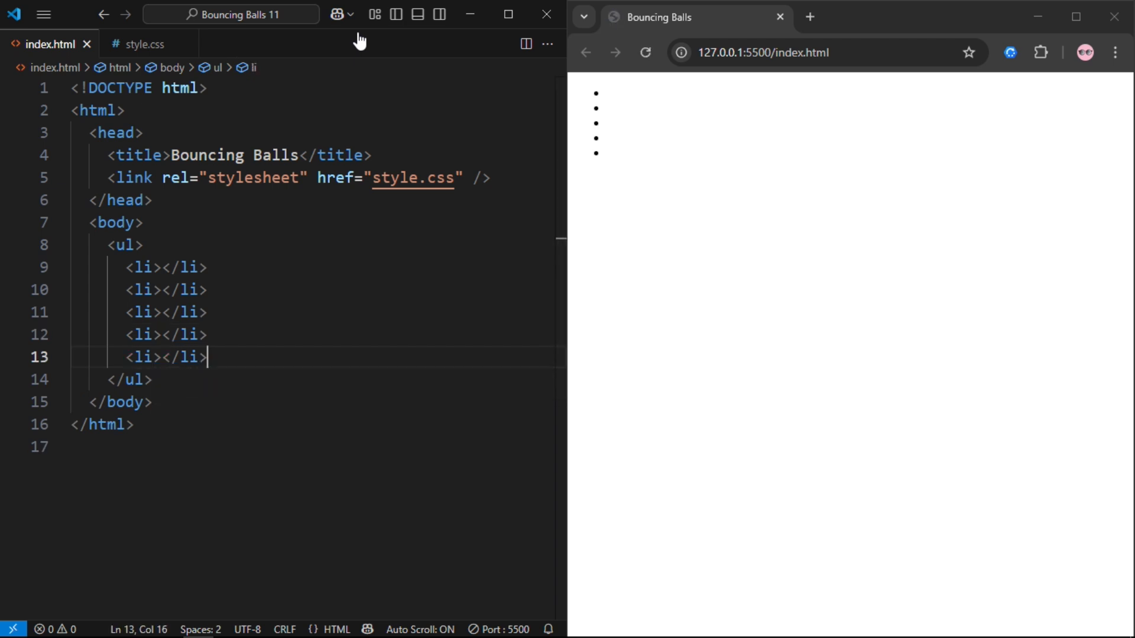
left_click(144, 44)
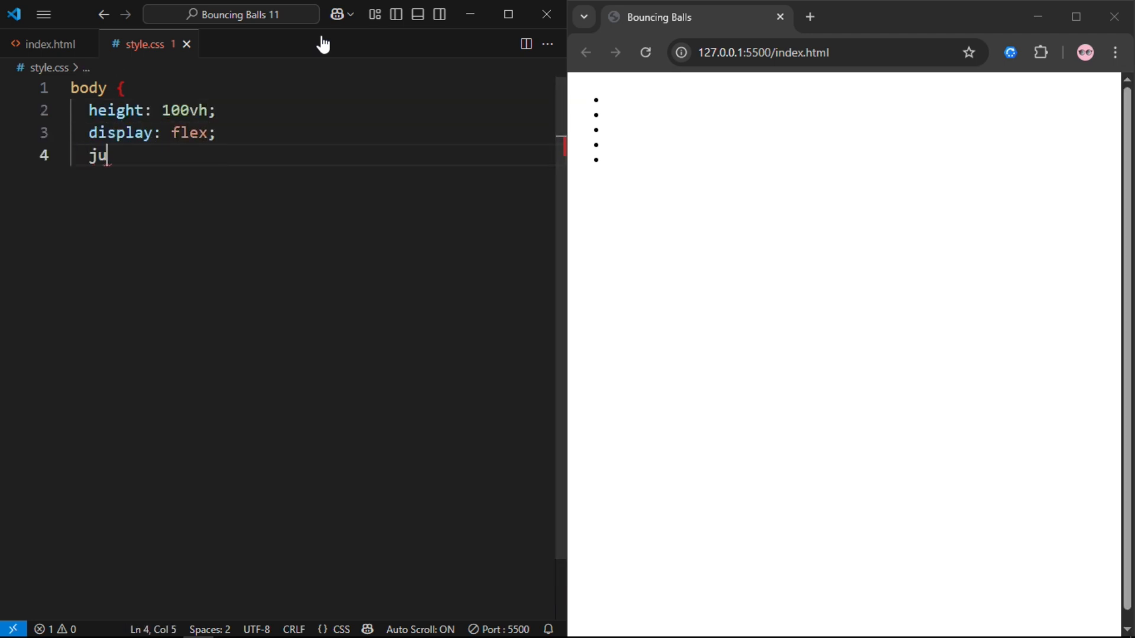
Center body content with flex justify/align center on a #262626 background.
type("stify-content: center;")
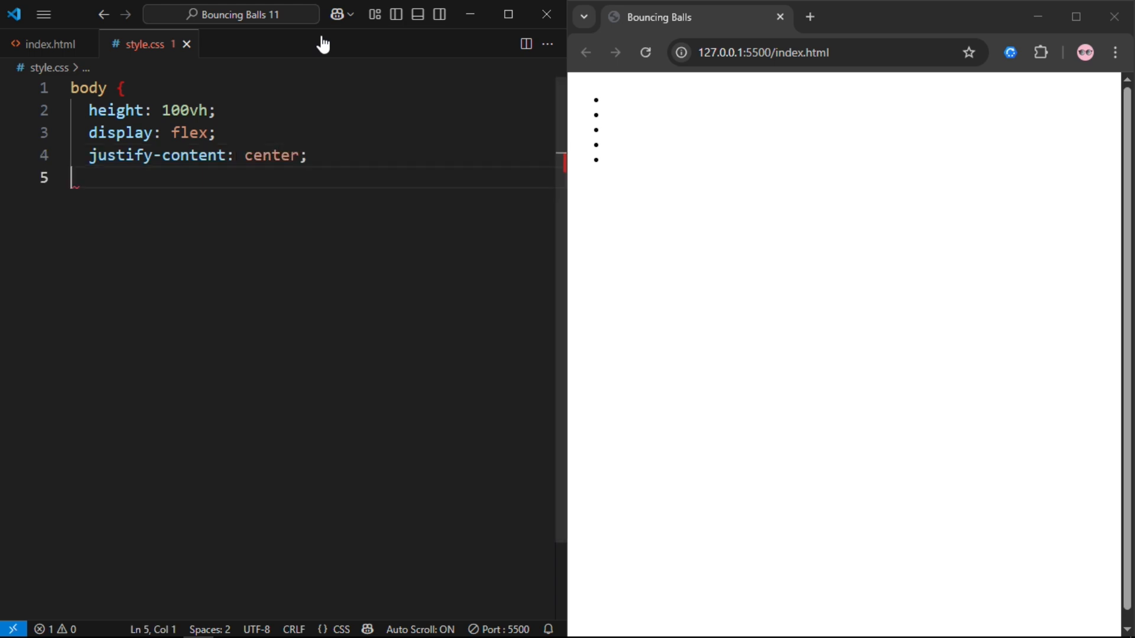
type("align-items:")
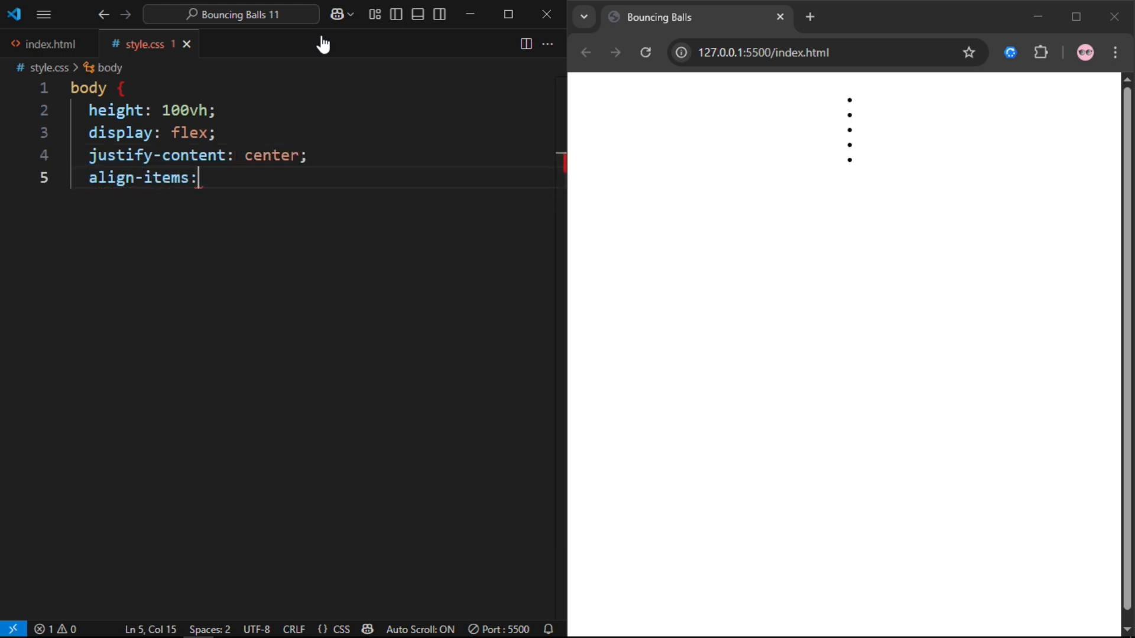
type("center;")
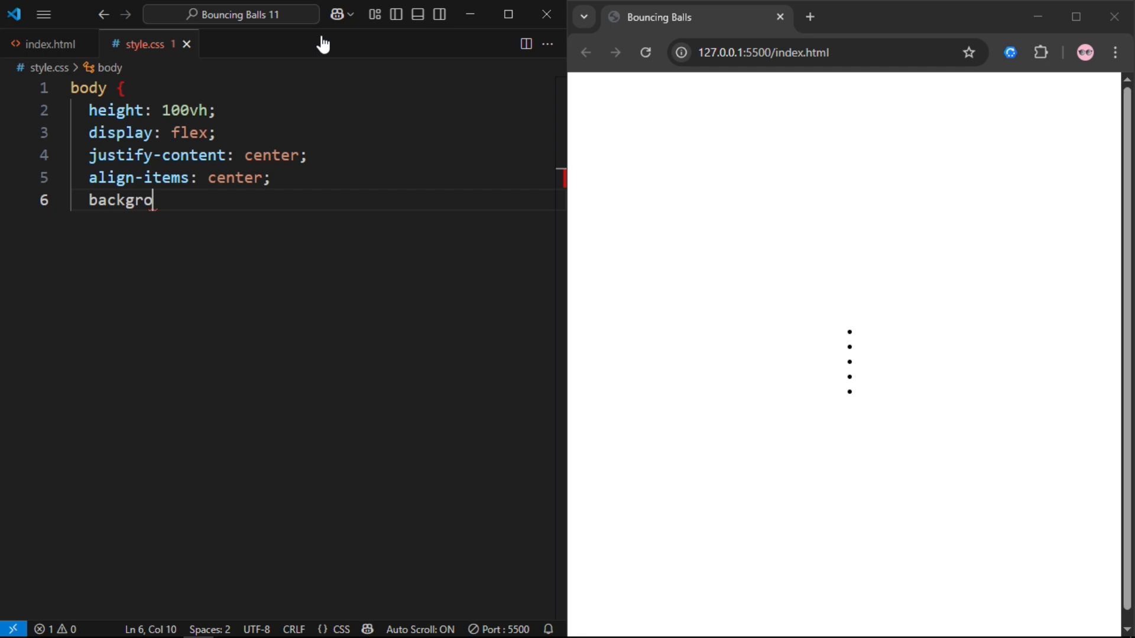
type("und-color: #262626;")
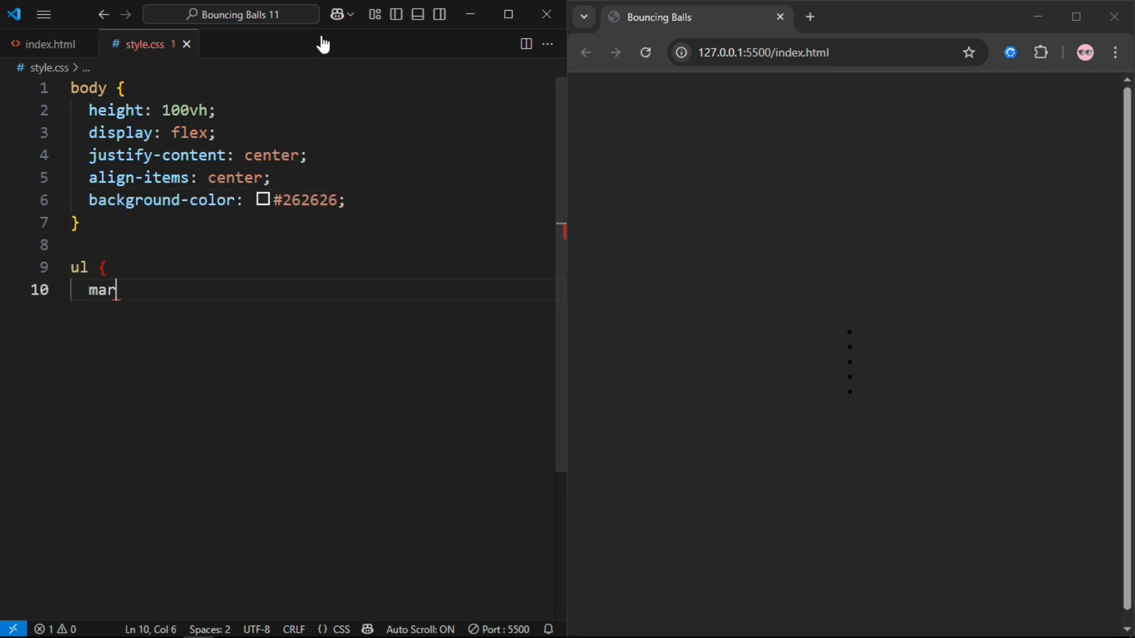
Style the ul with margin 0, display flex and a 10px solid #ffa601 bottom border.
type("gin: 0;")
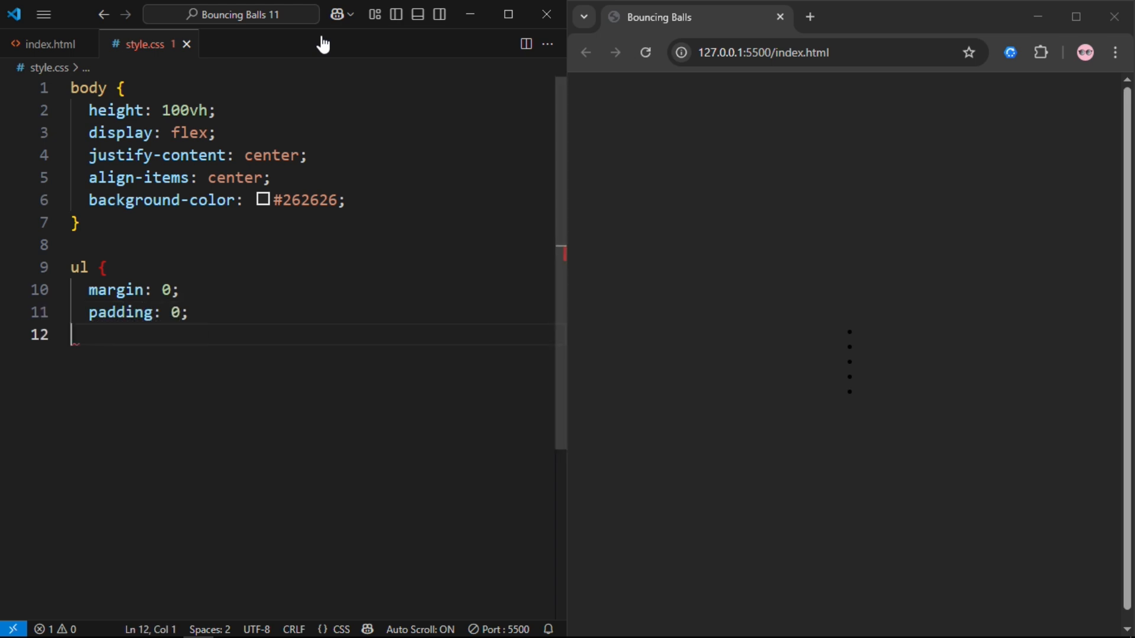
type("display: fl")
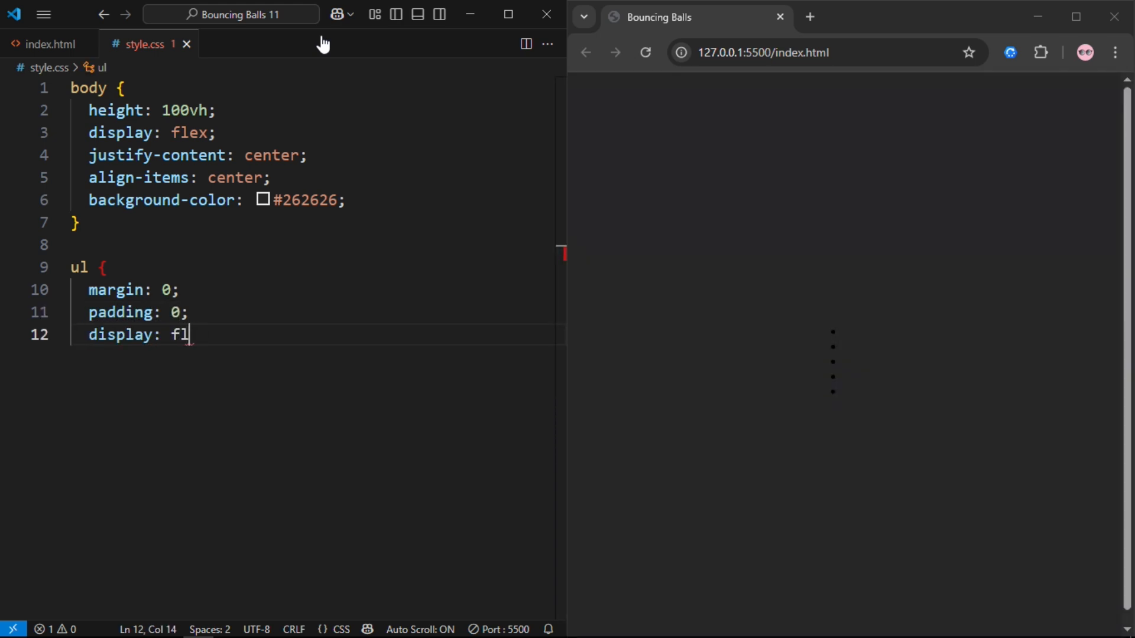
type("ex;")
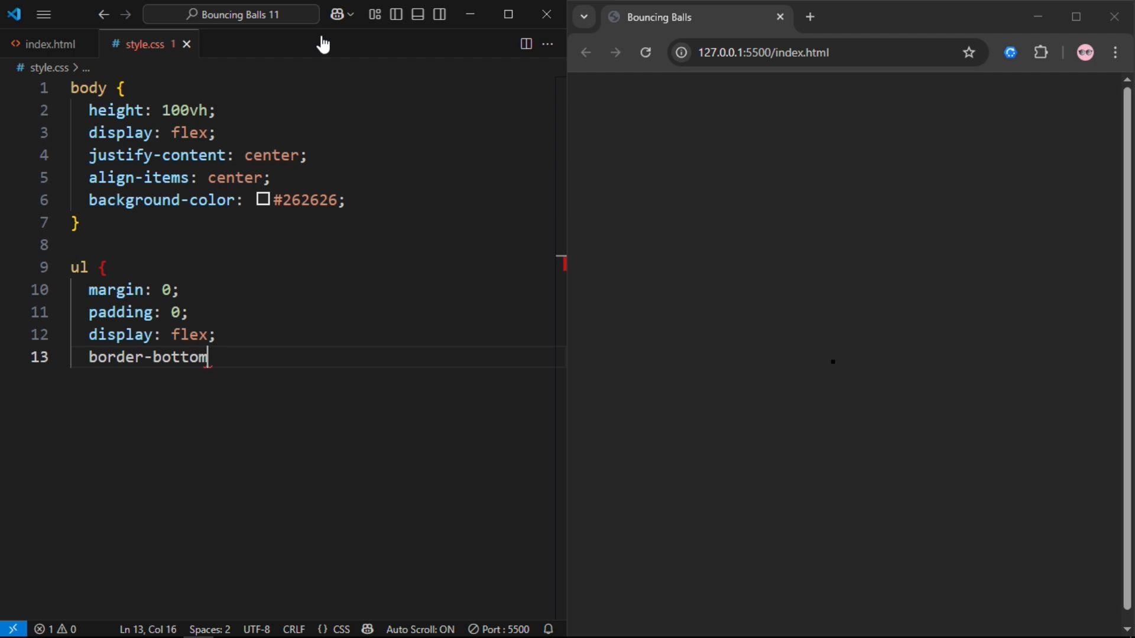
type(": 10px solid #ffa6")
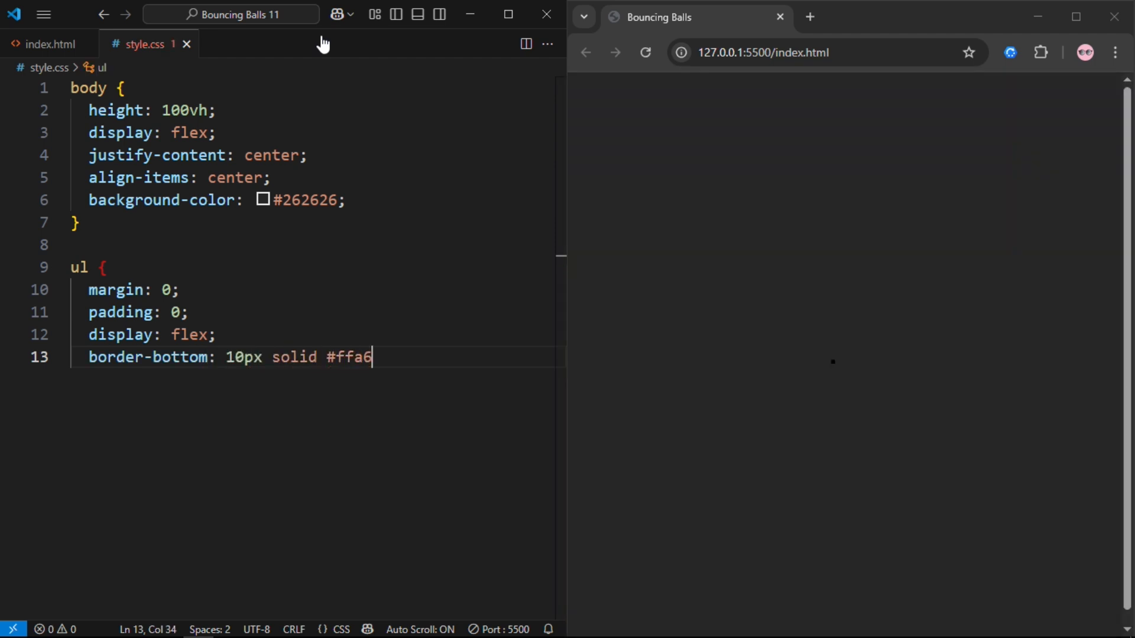
Make ul li items 30px by 30px #ffa601 blocks with list-style none.
type("01;")
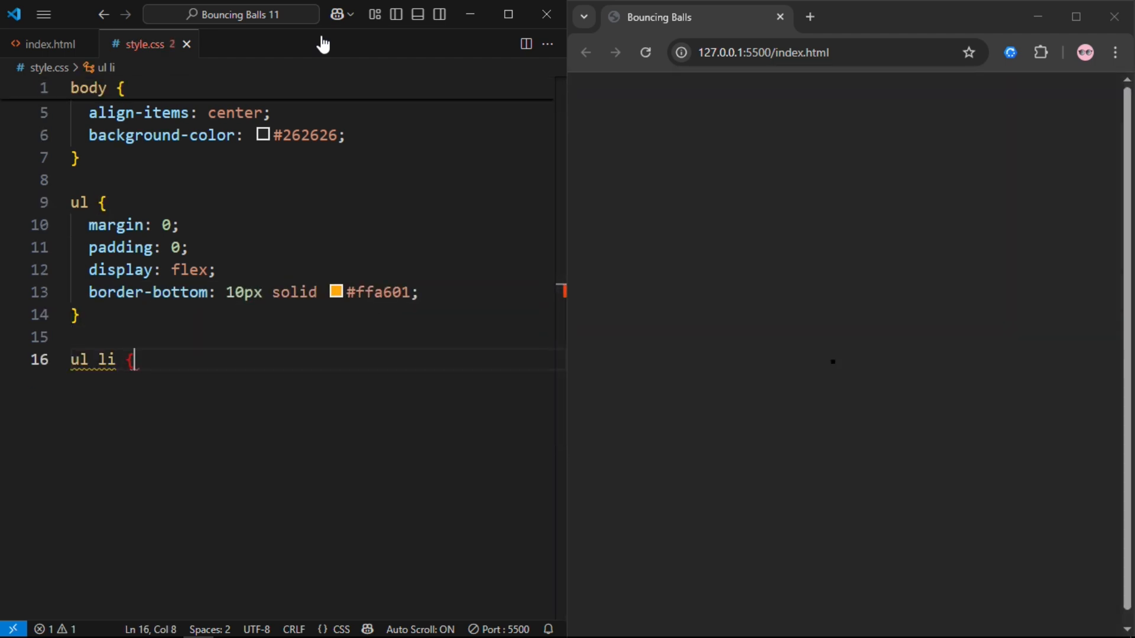
type("list-style:")
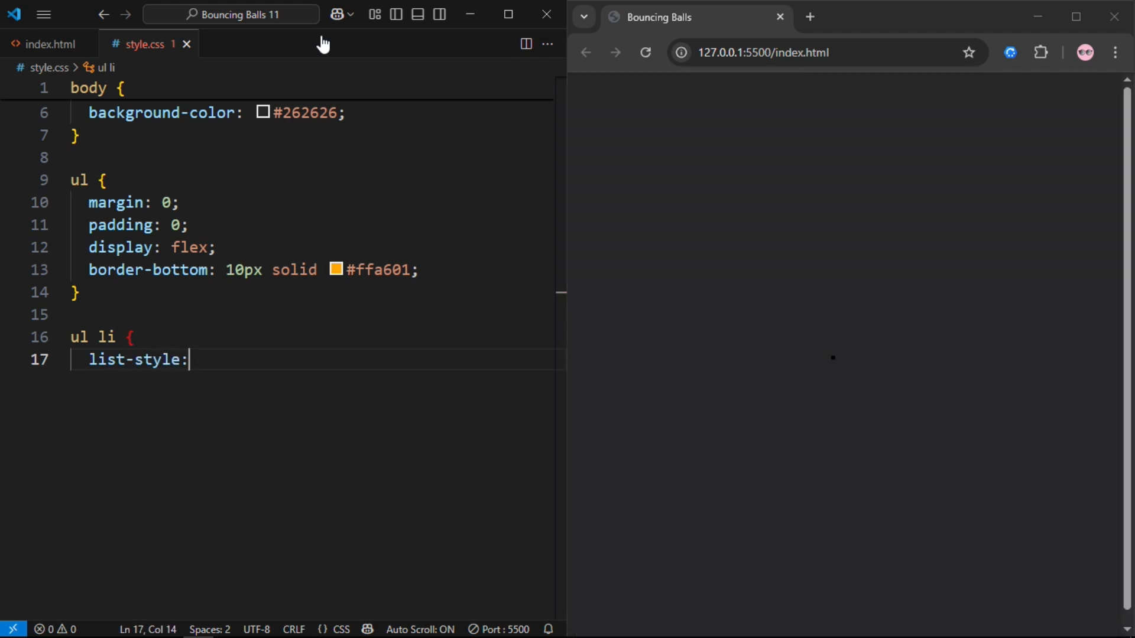
type("none;")
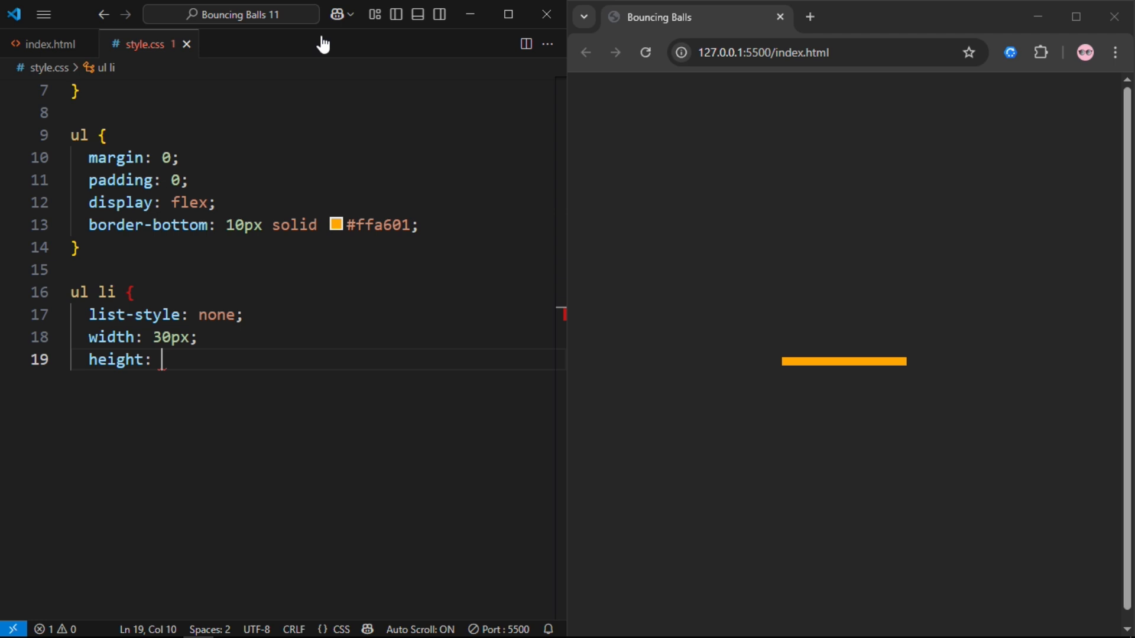
type("30px;")
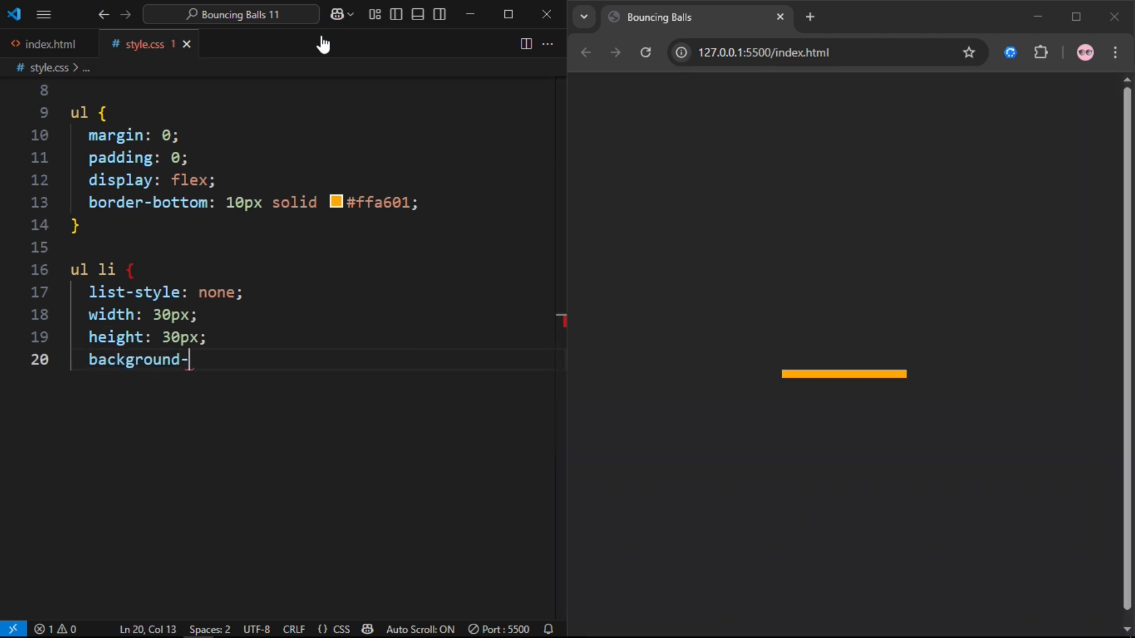
type("color: #ffa601;")
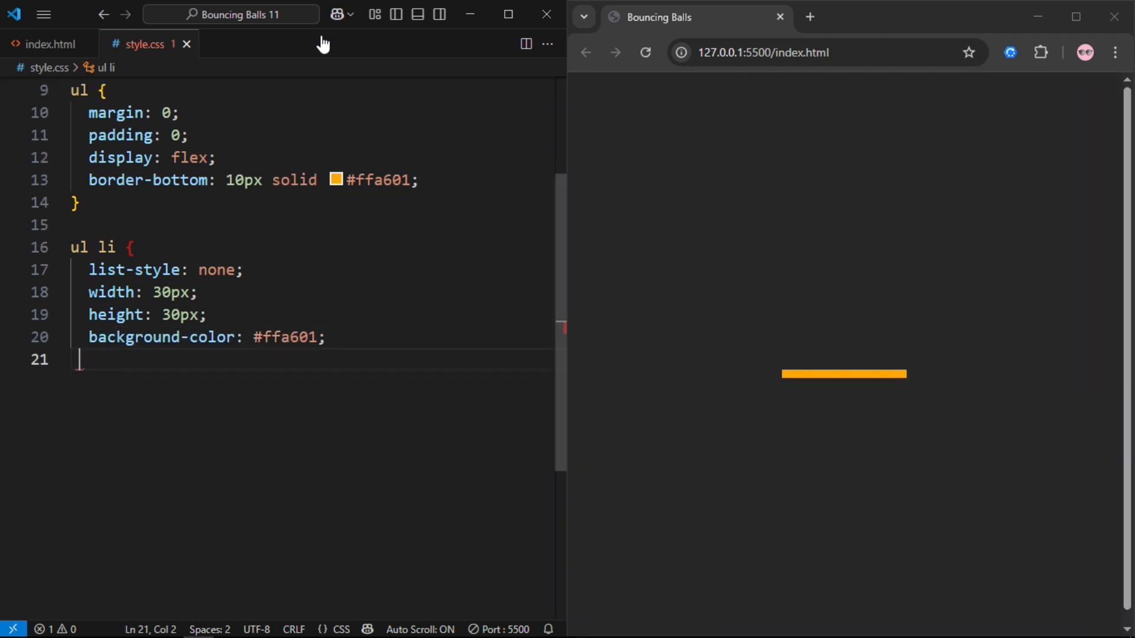
Give the li margin 0 10px, border-radius 50% and animation jumping 0.8s linear infinite.
type("margin: 0 10p")
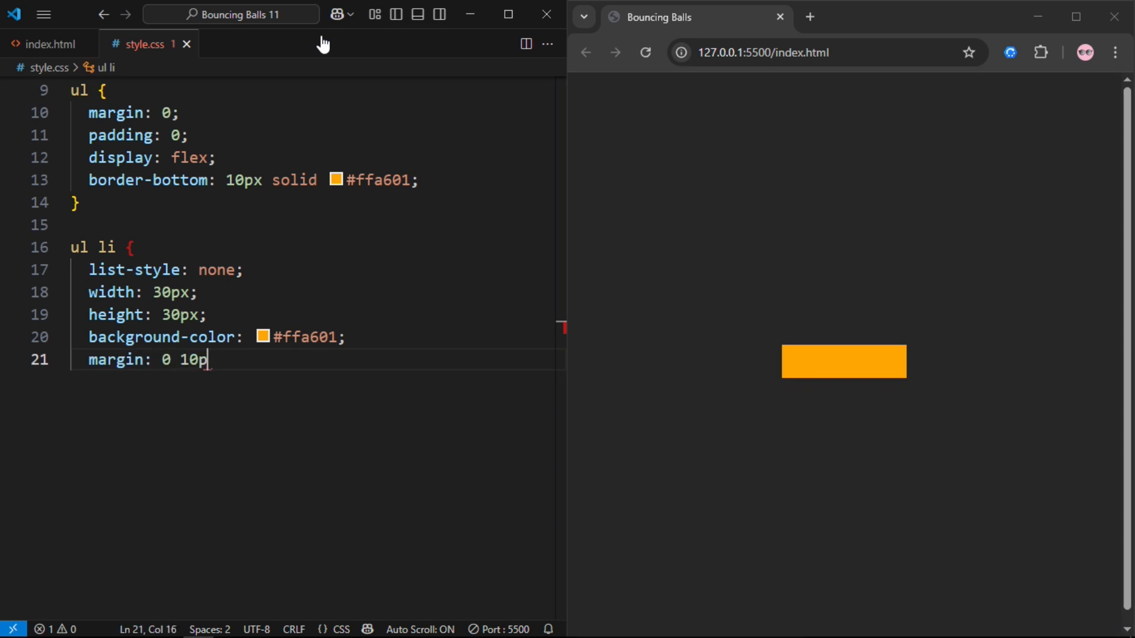
type("px;")
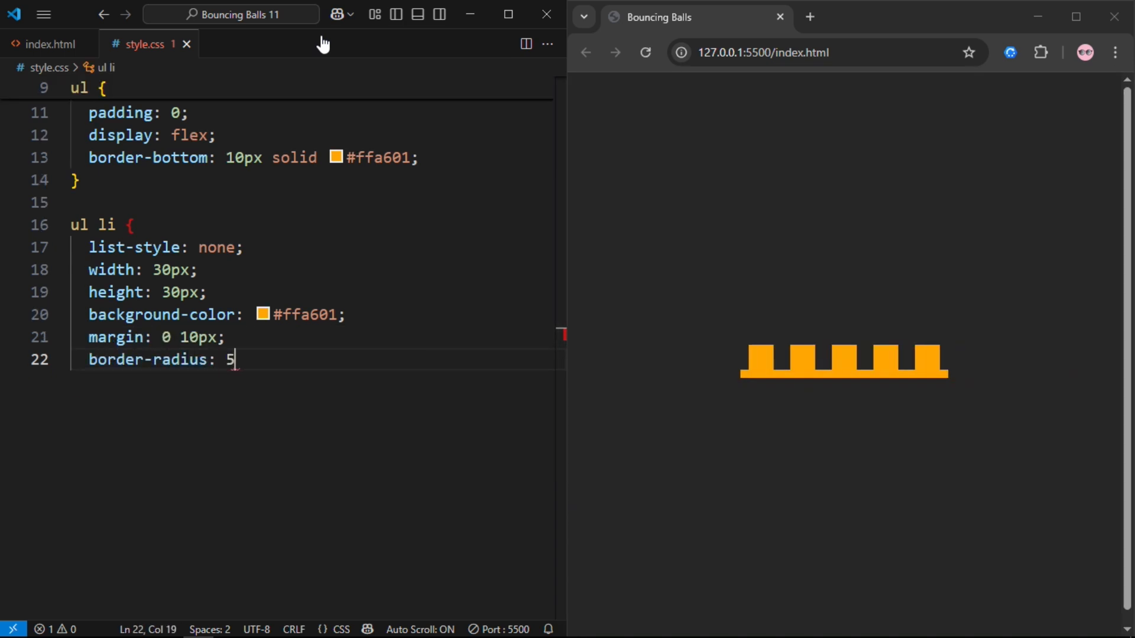
type("0%;")
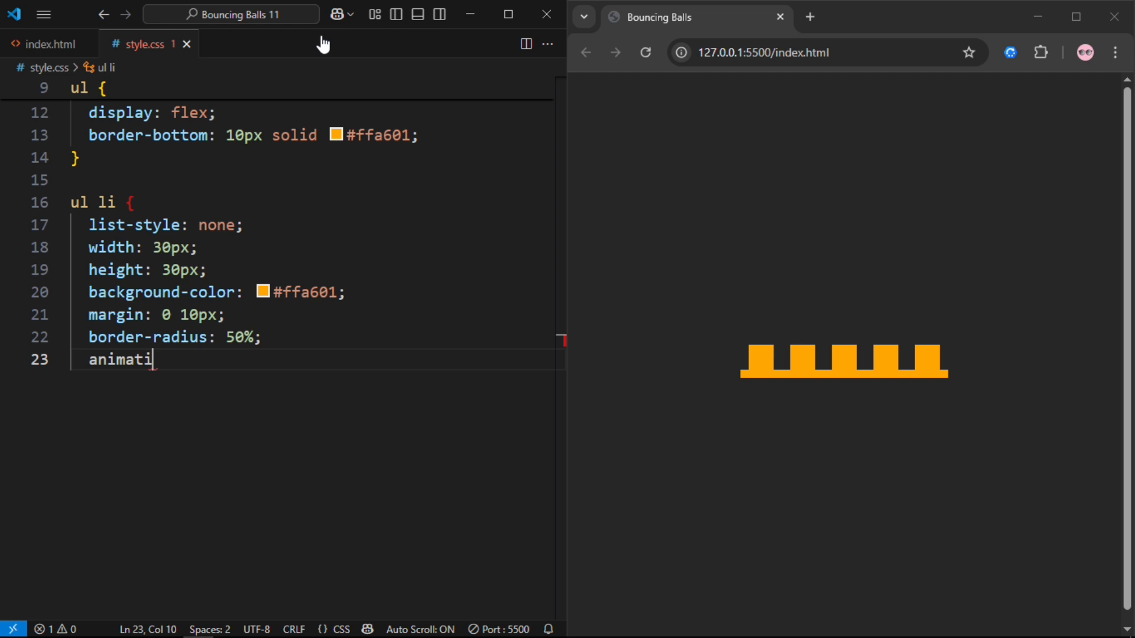
type("on: jumping 0.8s linear infinite;")
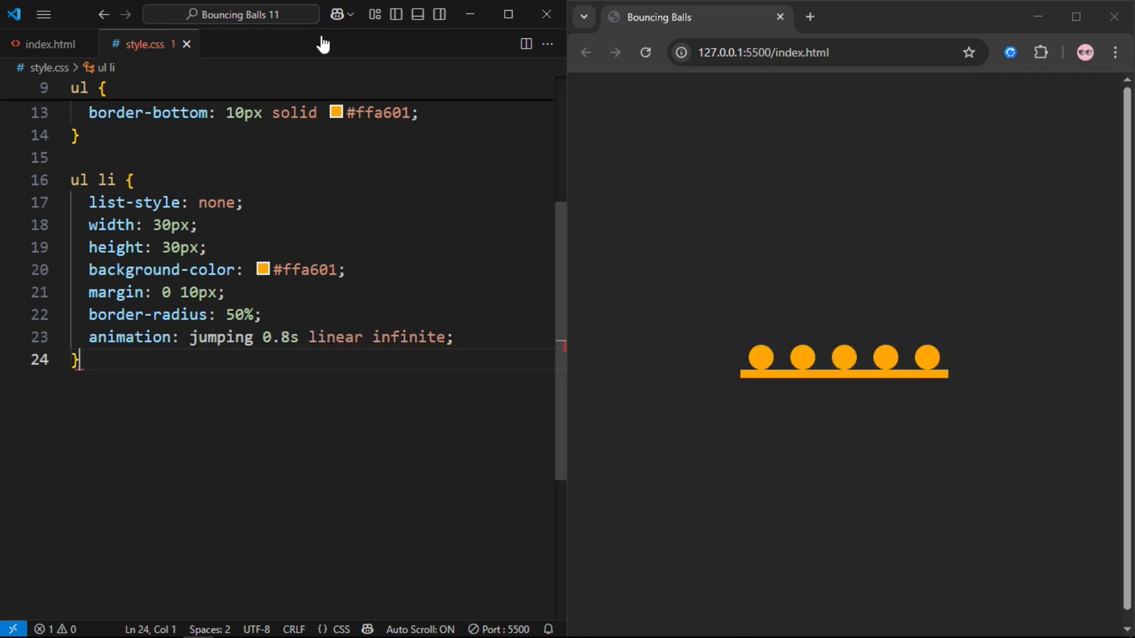
type("@keyframes jumping {")
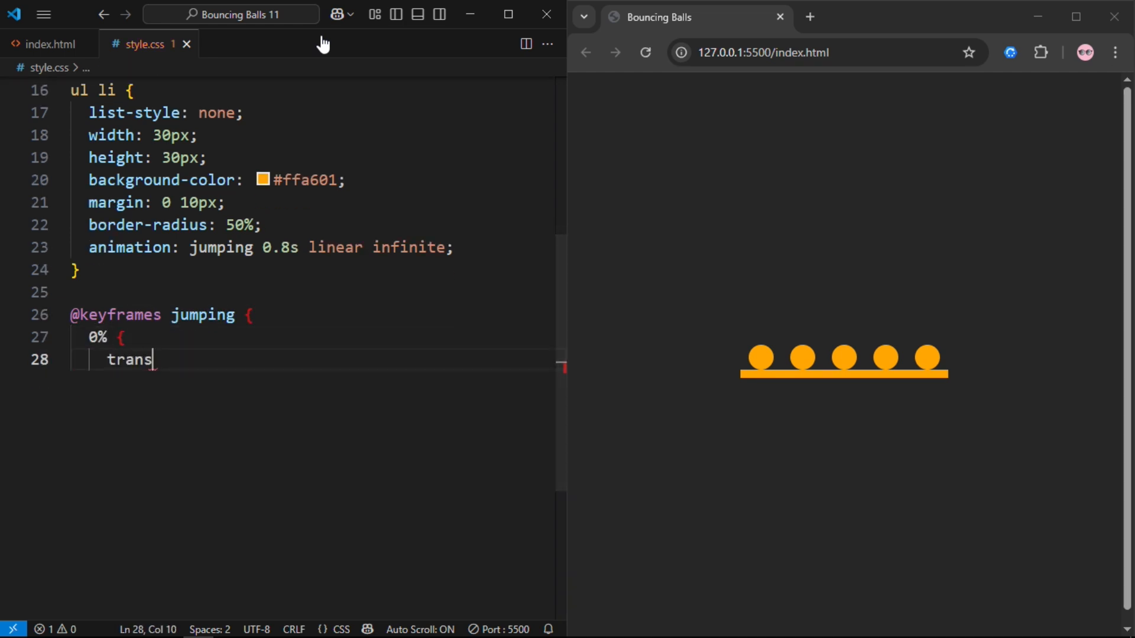
type("form: translateY(0);")
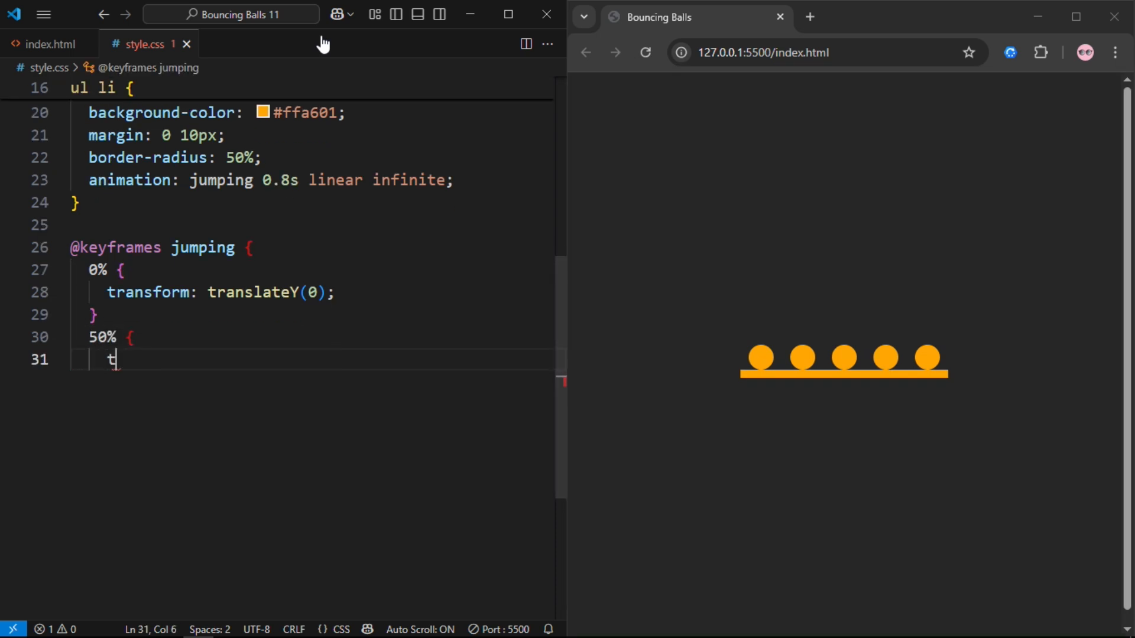
type("ransform: tra")
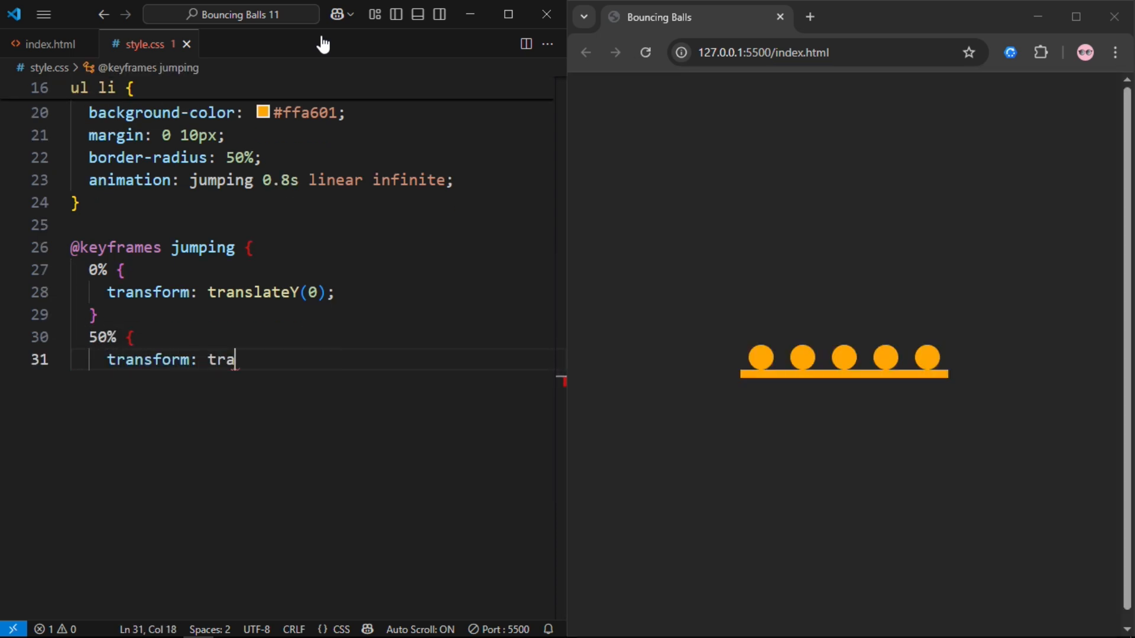
type("nslateY(-150px);")
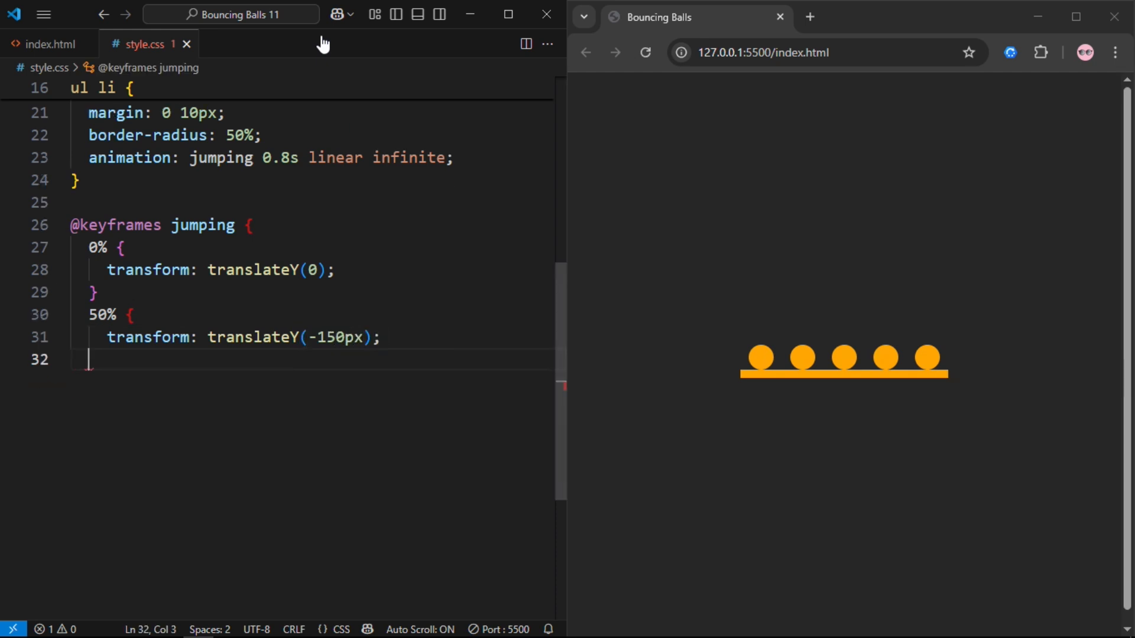
Finish the keyframes with 100% translateY(0) and begin a li:nth-child rule.
type("100% {")
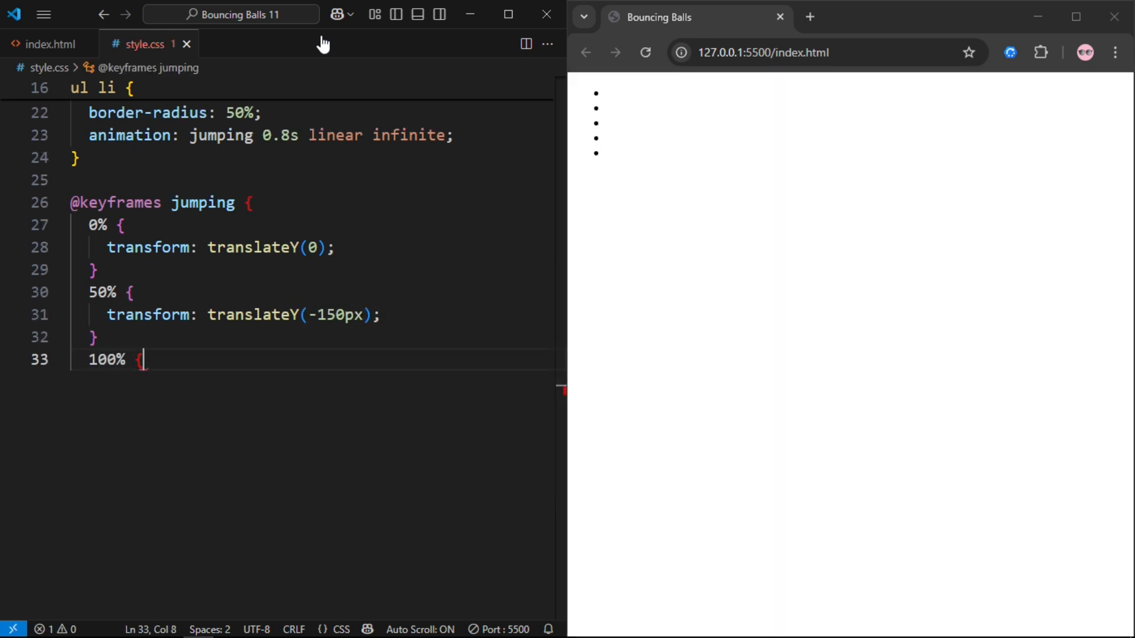
type("trans")
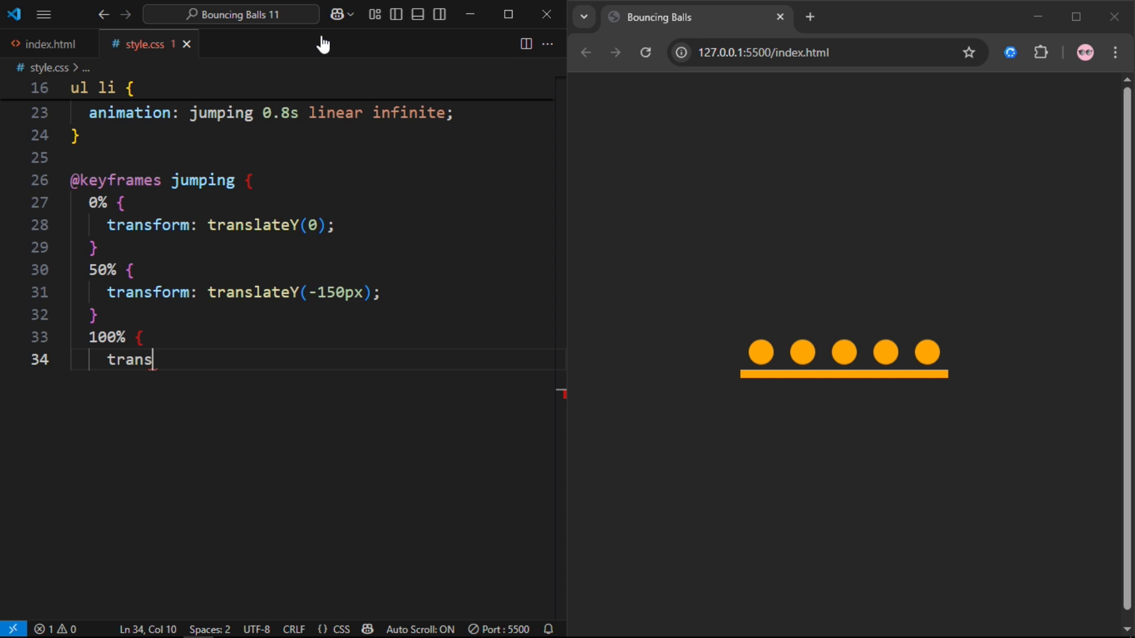
type("form: translateY(0);")
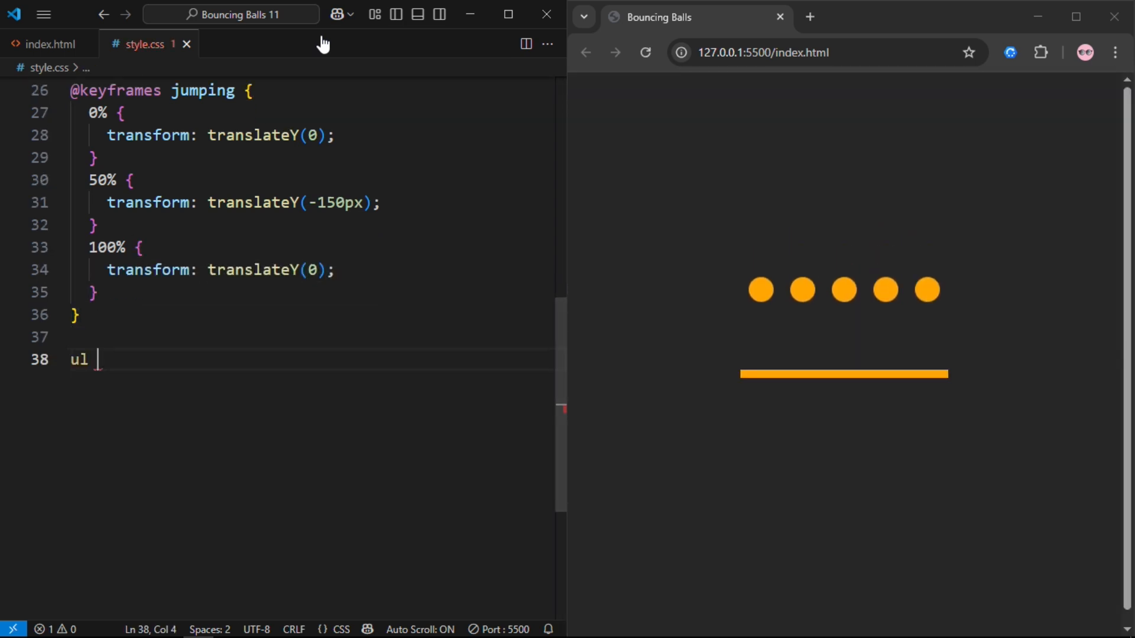
type("li:nth-child(1) {")
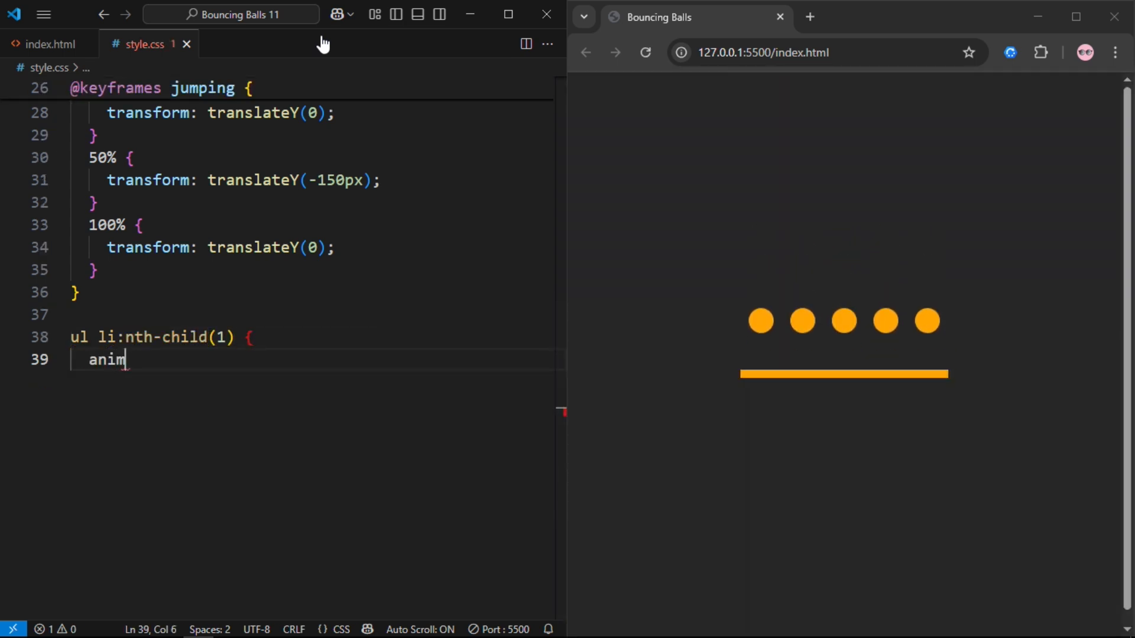
Set animation delays 0.45s, 0.6s and 0.3s for nth-child 1, 2 and 3.
type("ation-delay: 0.4")
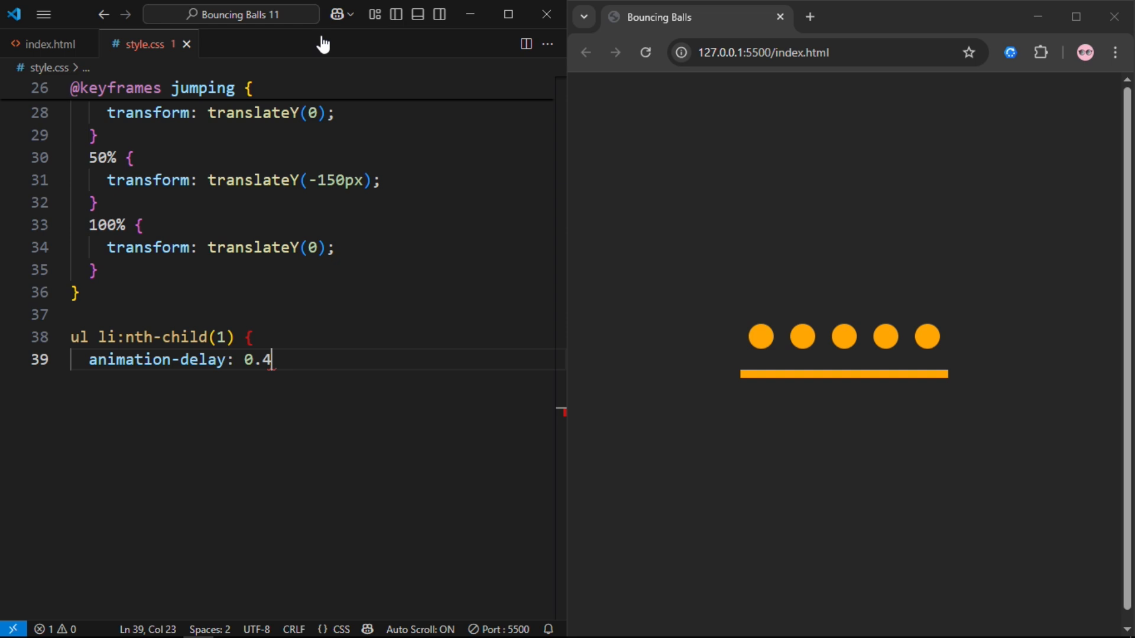
type("5s;")
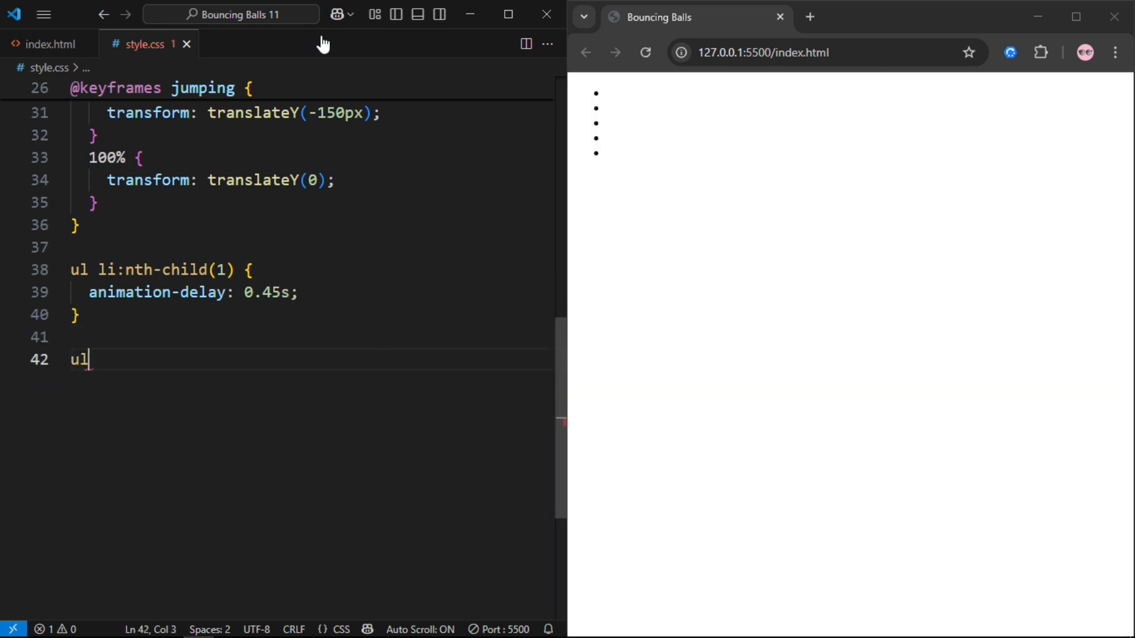
type("li:nth-child(2) {")
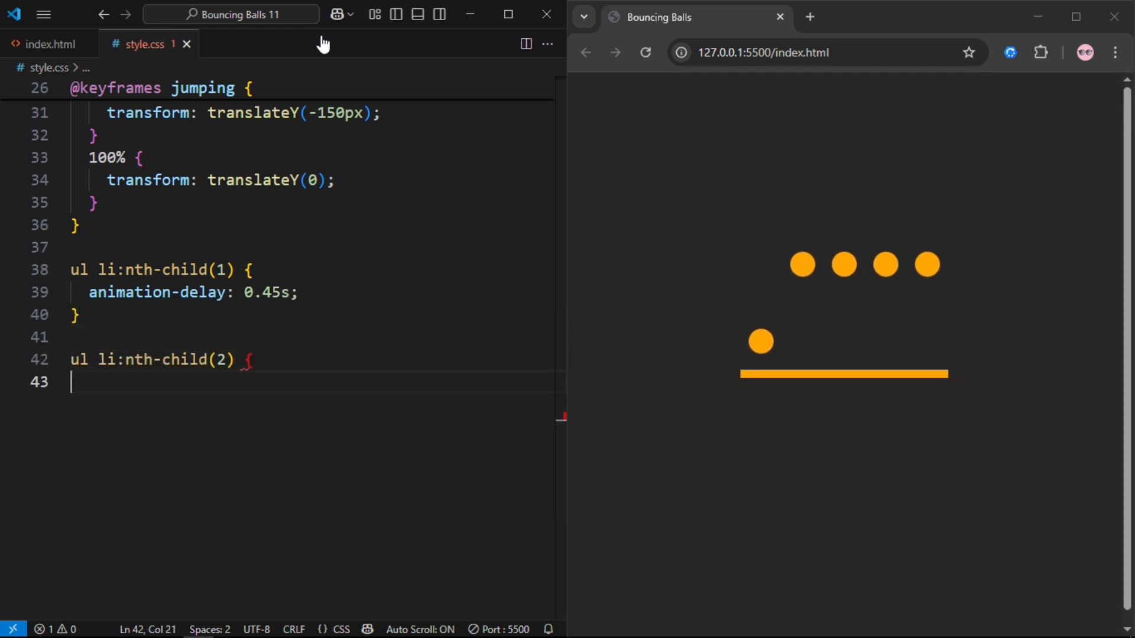
type("animation-delay: 0.6s;")
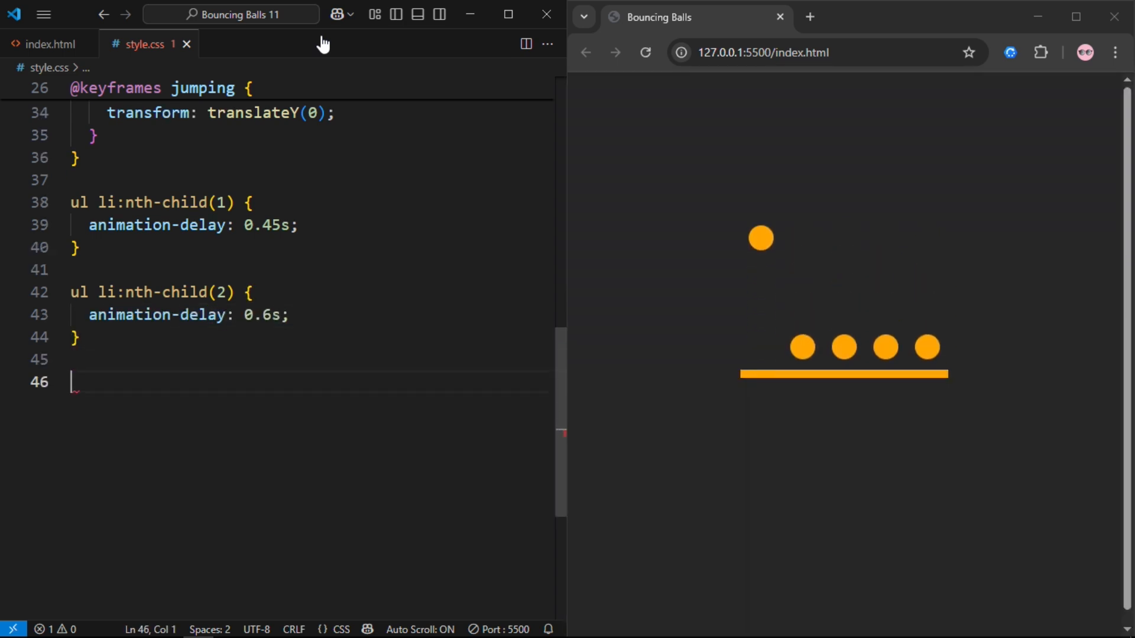
type("ul li:nth-child(3) {")
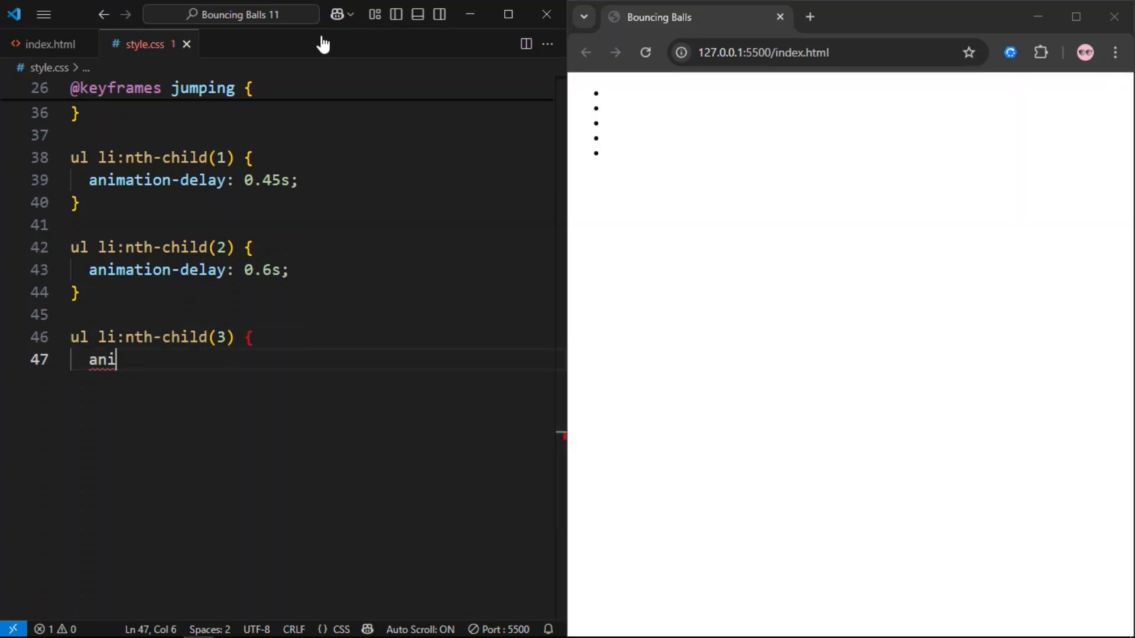
type("mation-delay:")
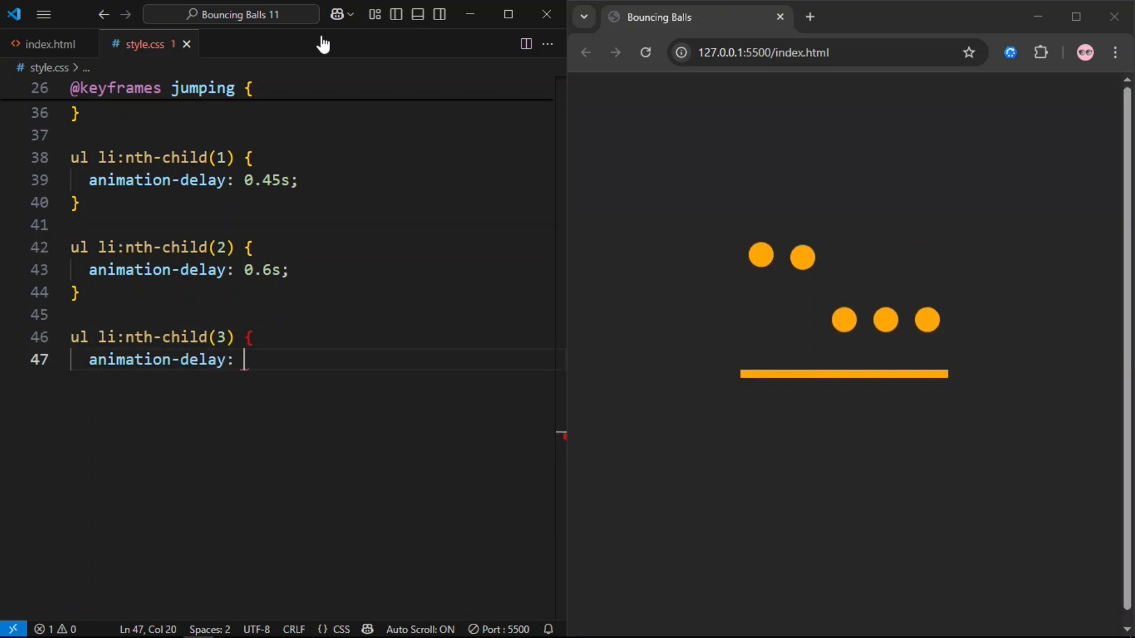
type("0.3s;")
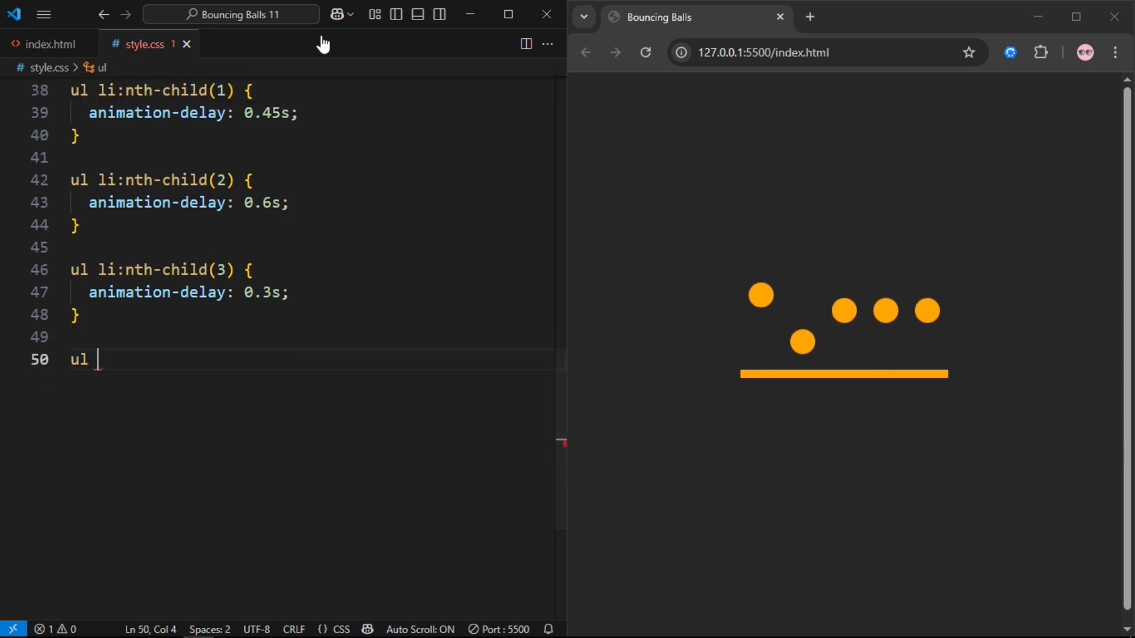
Set delays 0s and 0.15s for nth-child 4 and 5, then maximize the browser preview.
type("li:nth-child(4) {")
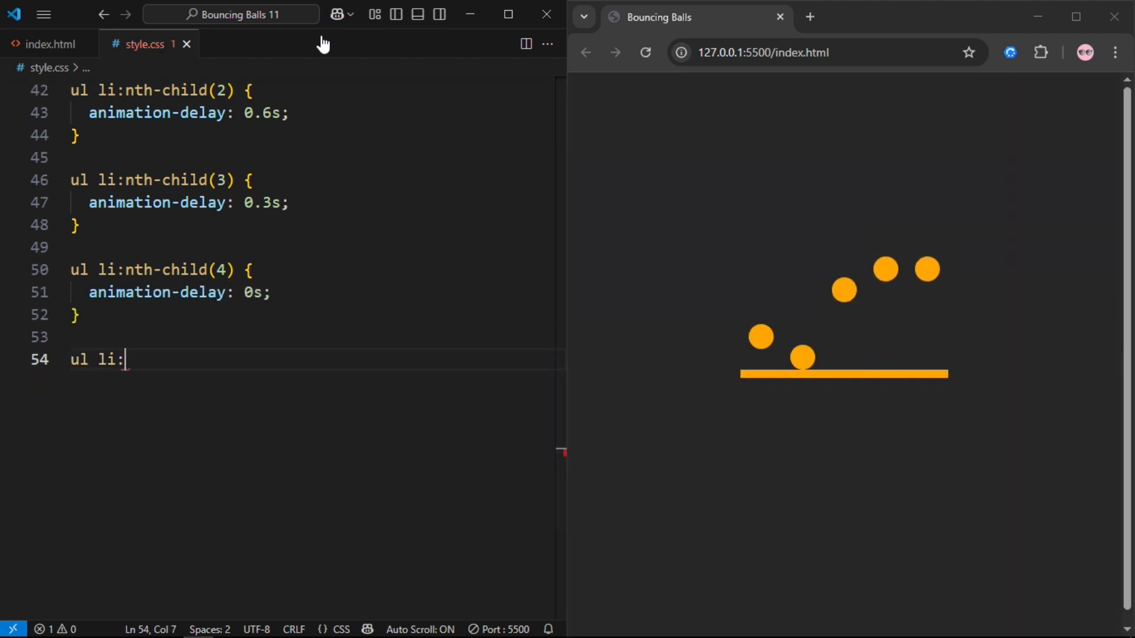
type("nth-child(5) {")
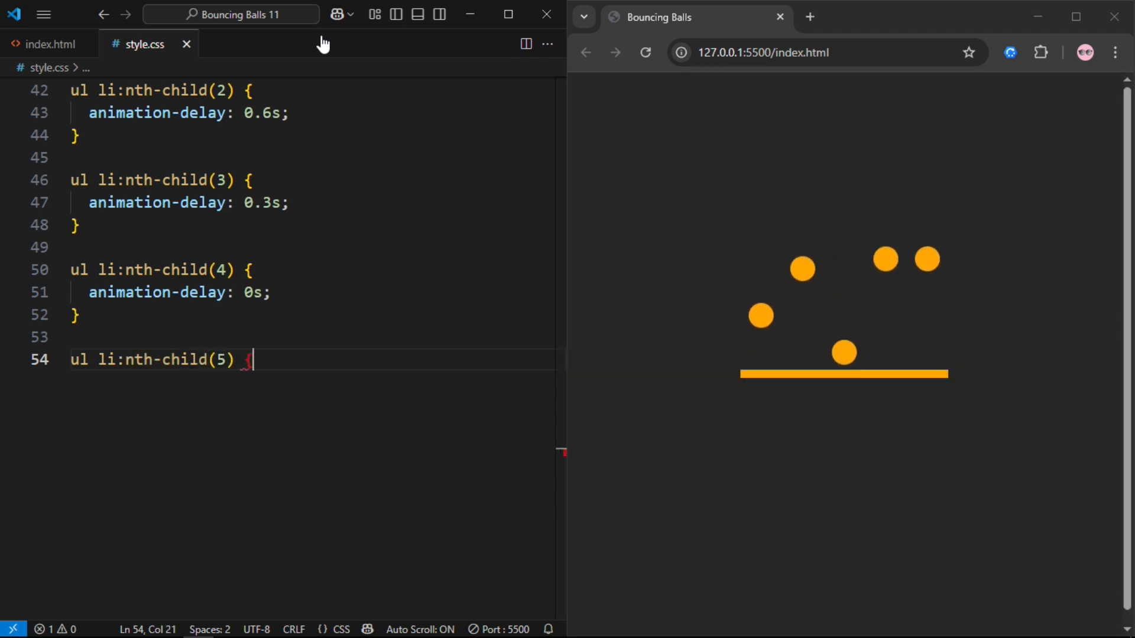
type("animation-del")
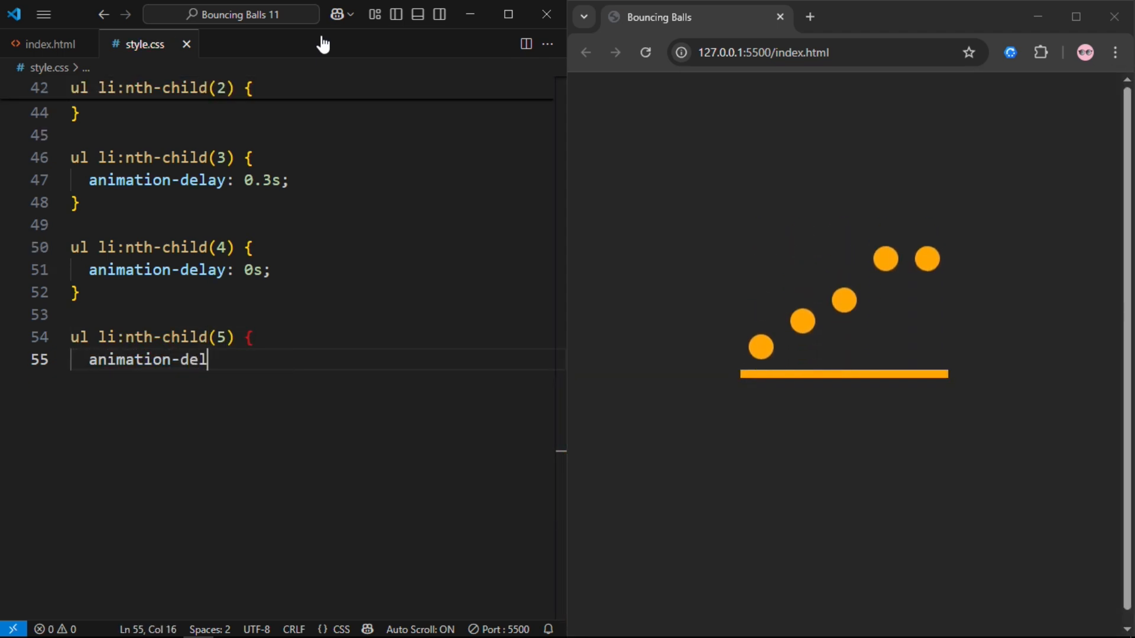
type("ay: 0.15s;")
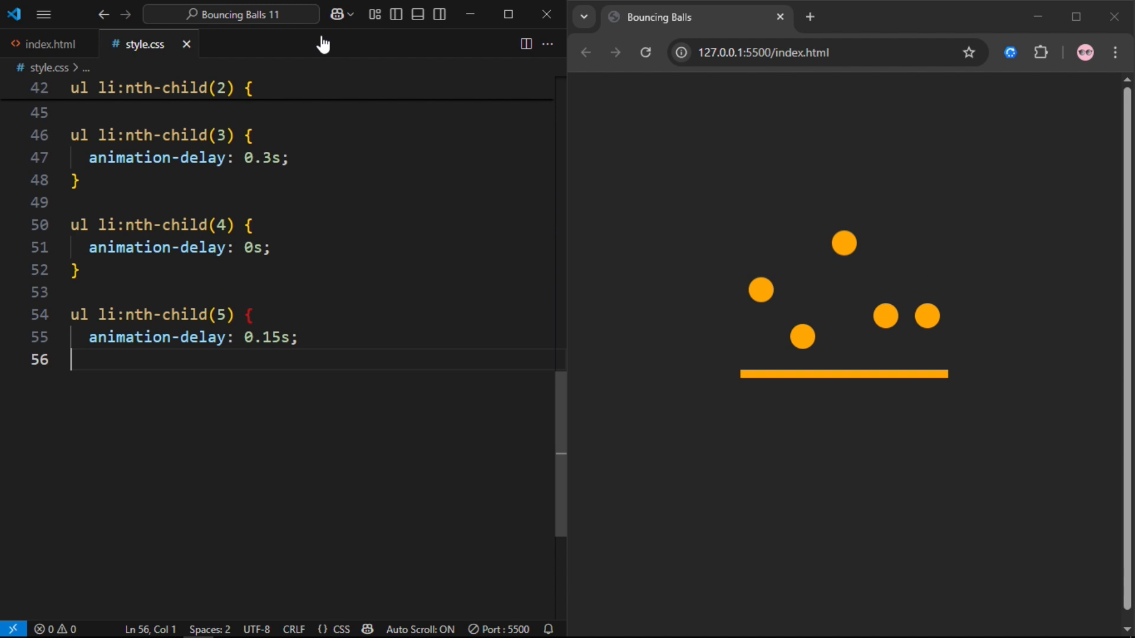
type("}")
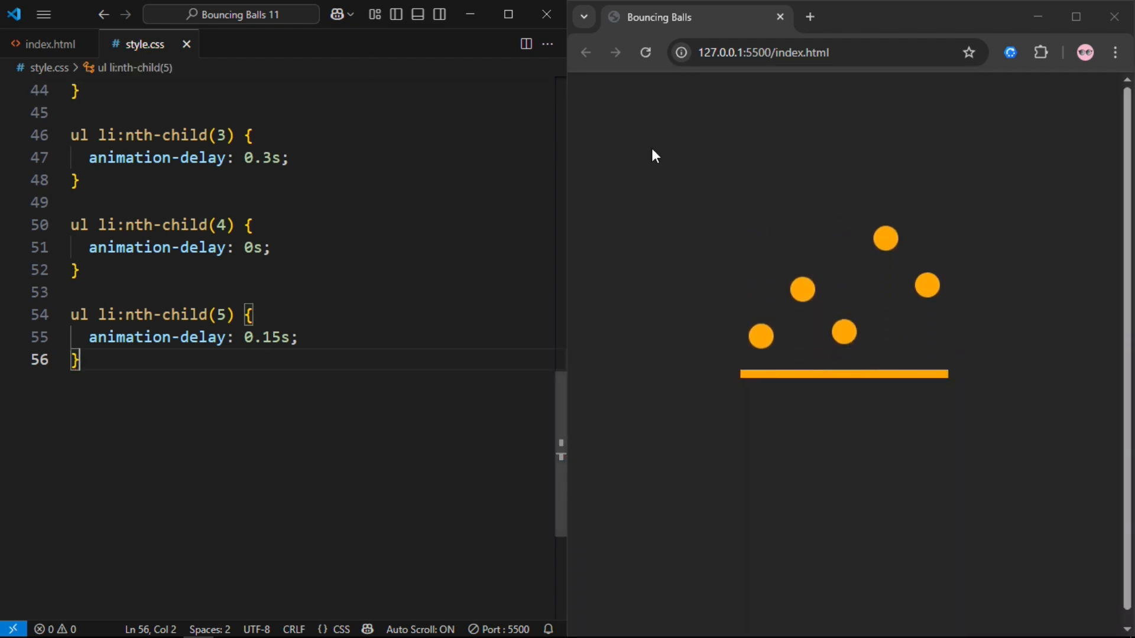
left_click(1075, 16)
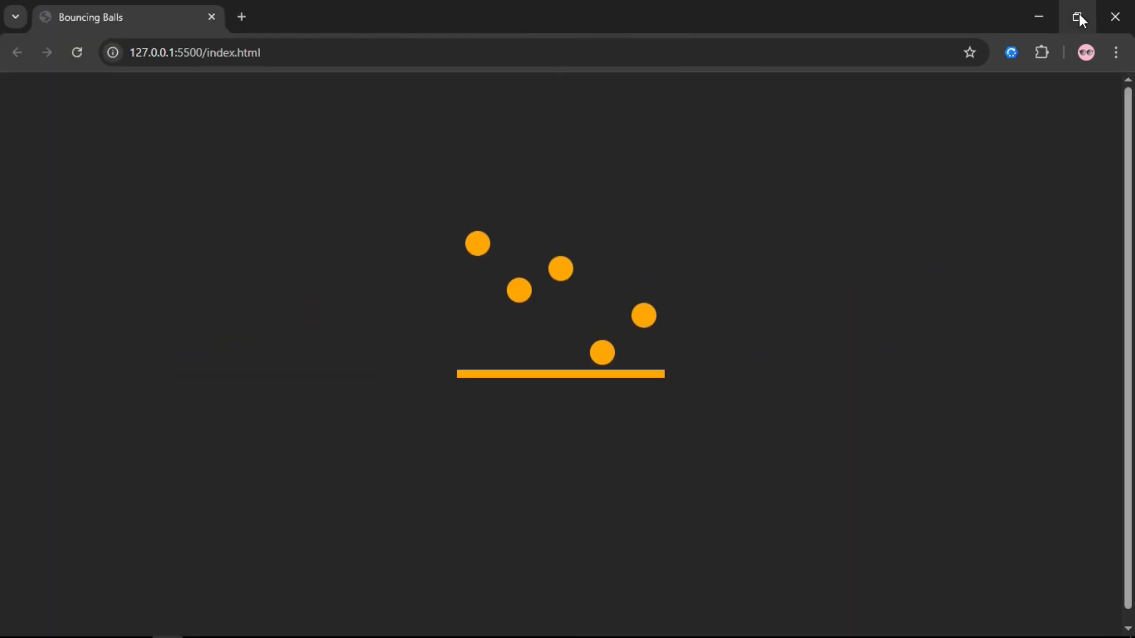